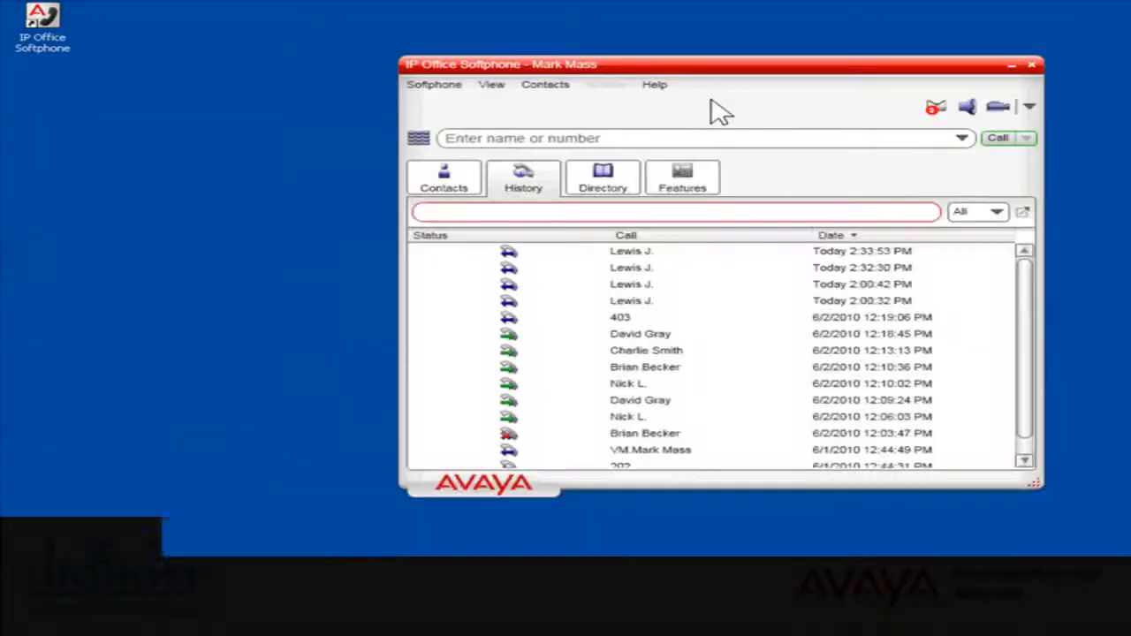
click(675, 212)
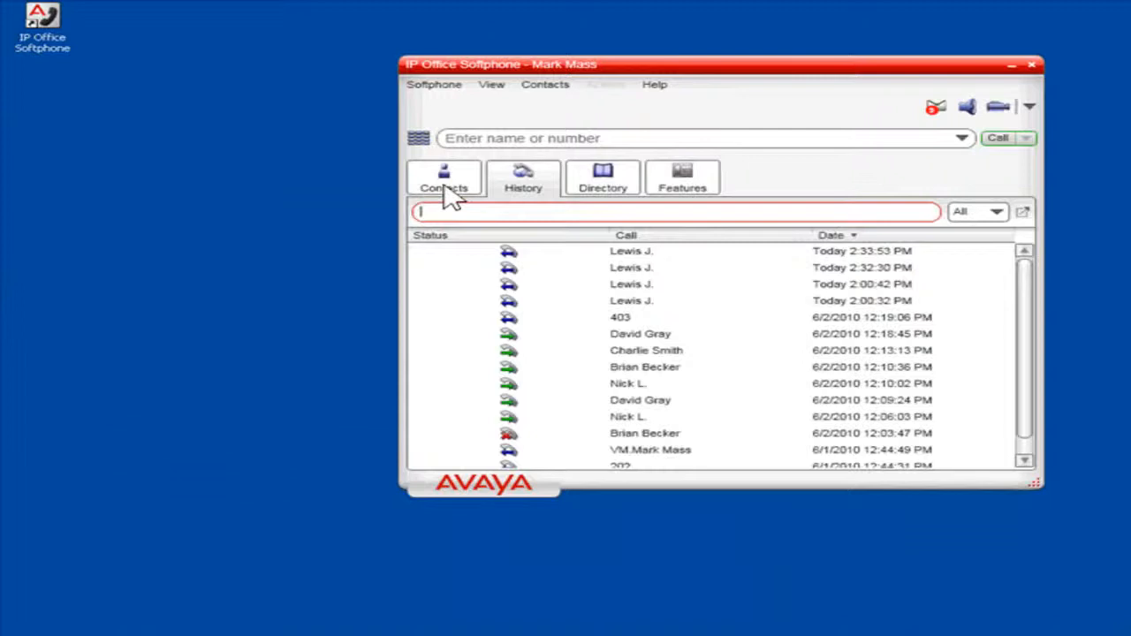
click(443, 177)
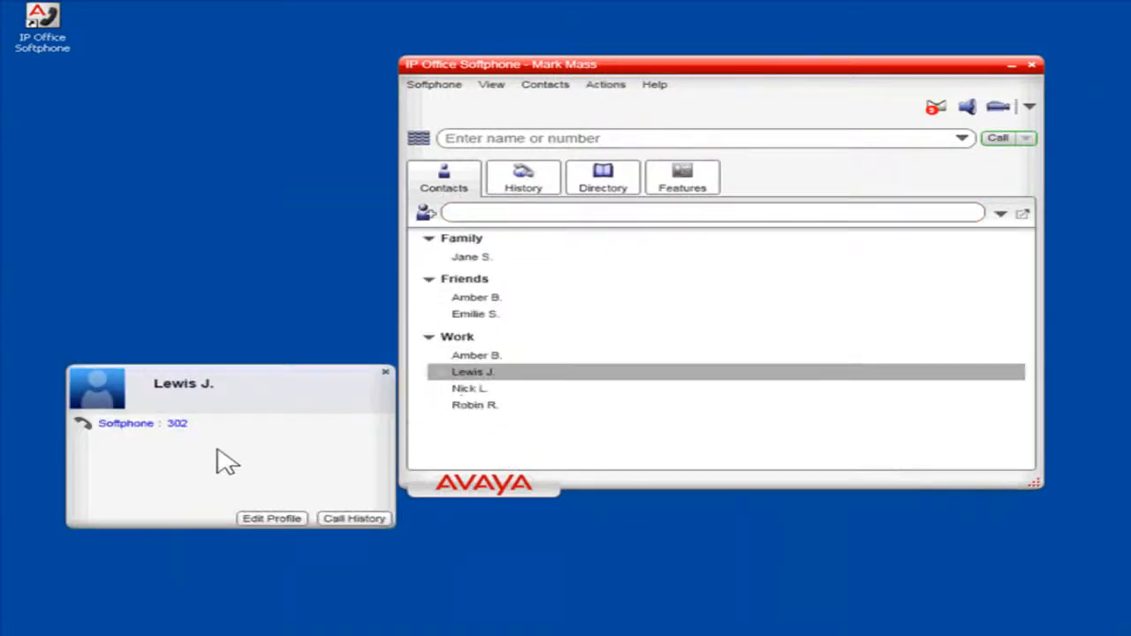
click(125, 424)
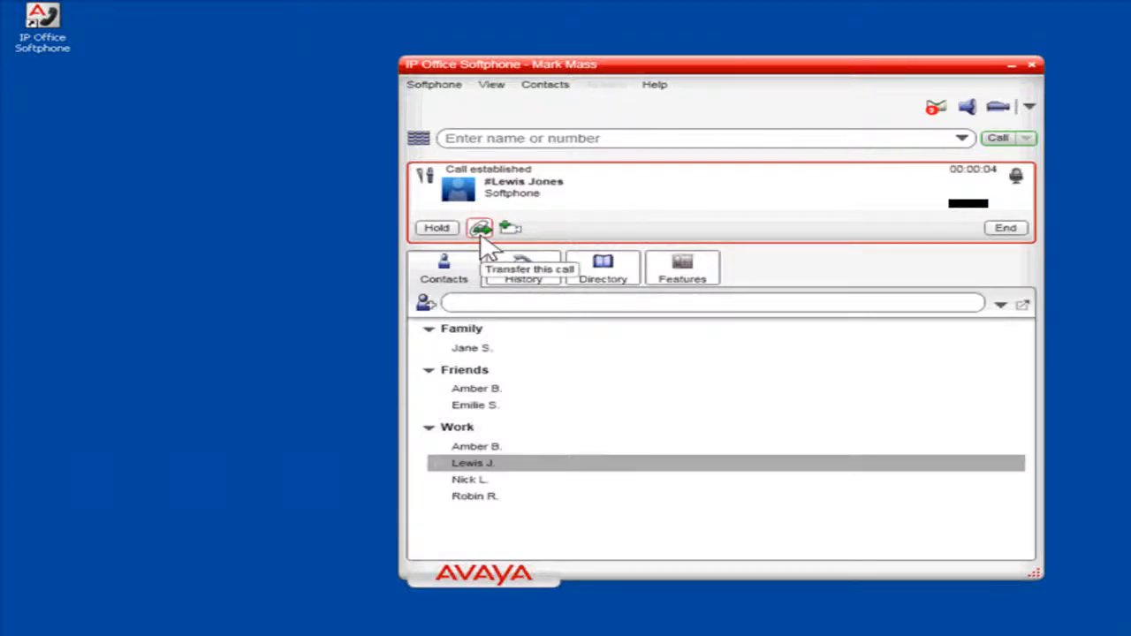
mouse_move(1006, 227)
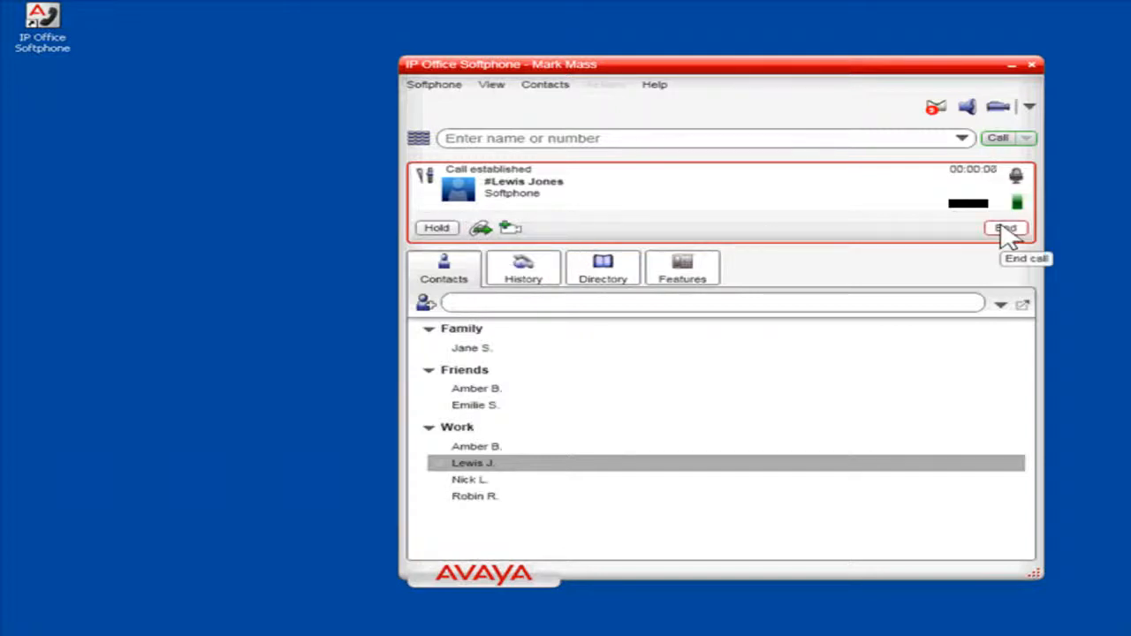
click(1005, 228)
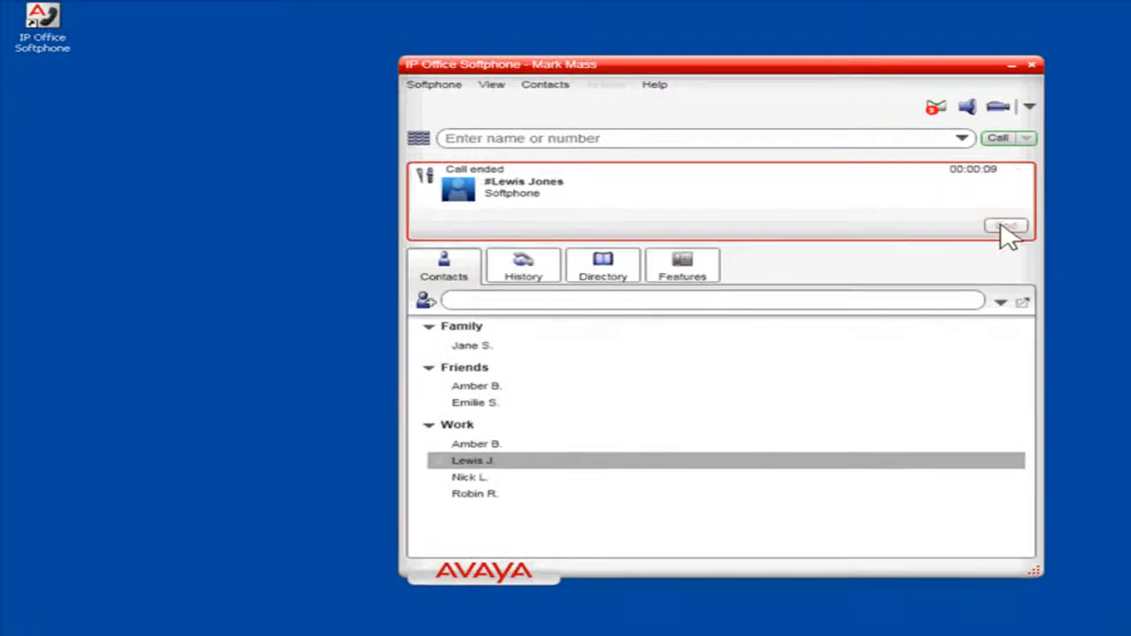
mouse_move(523, 265)
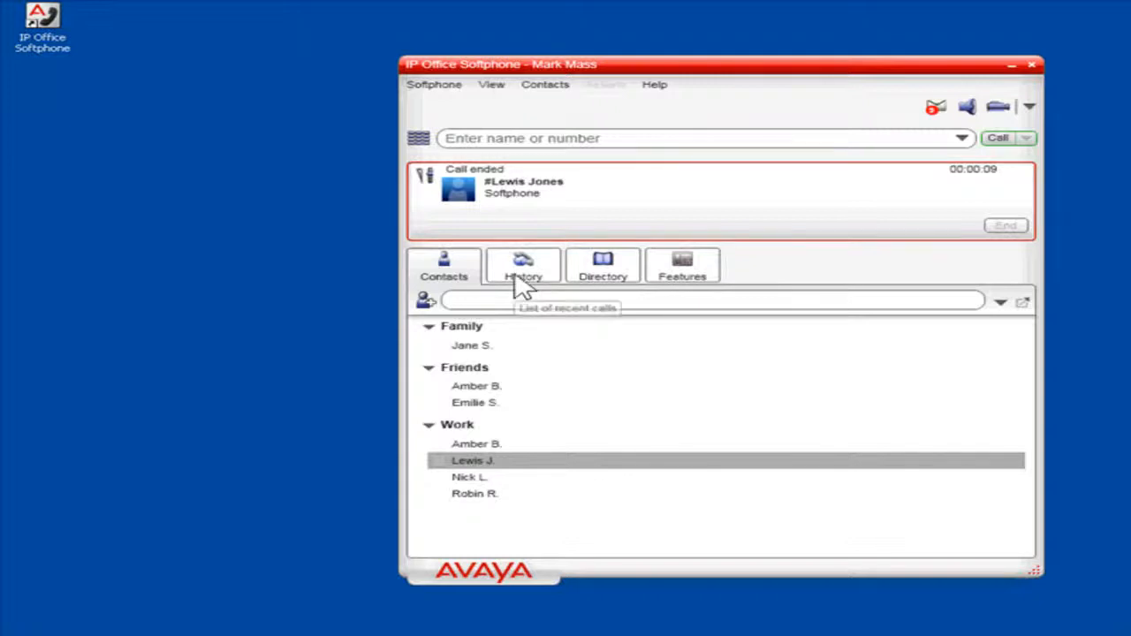
click(522, 265)
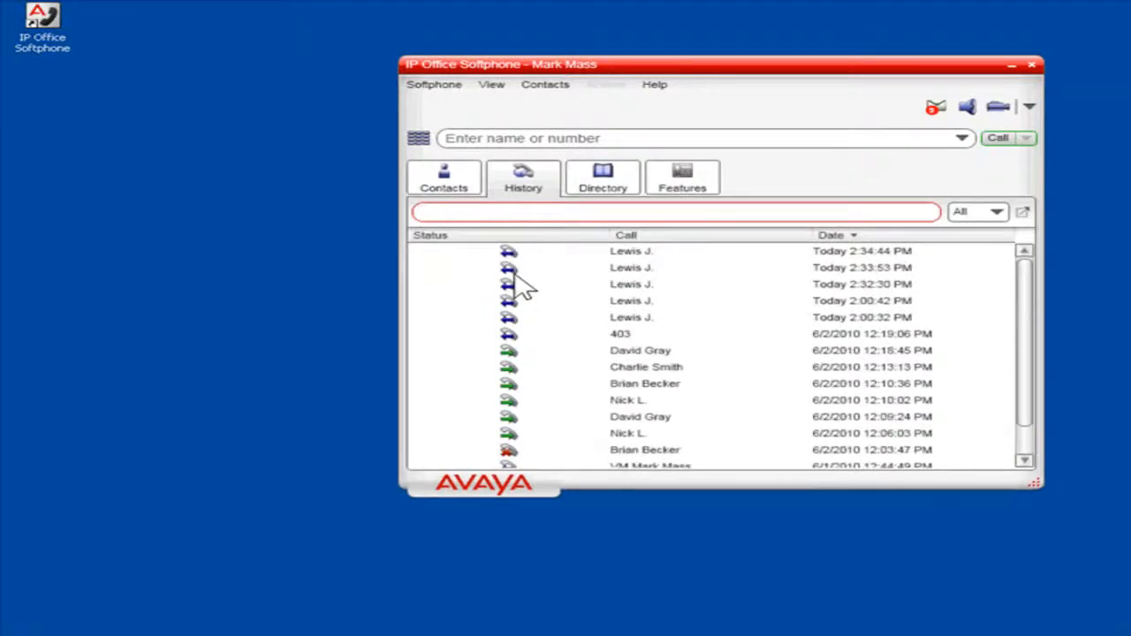
click(671, 212)
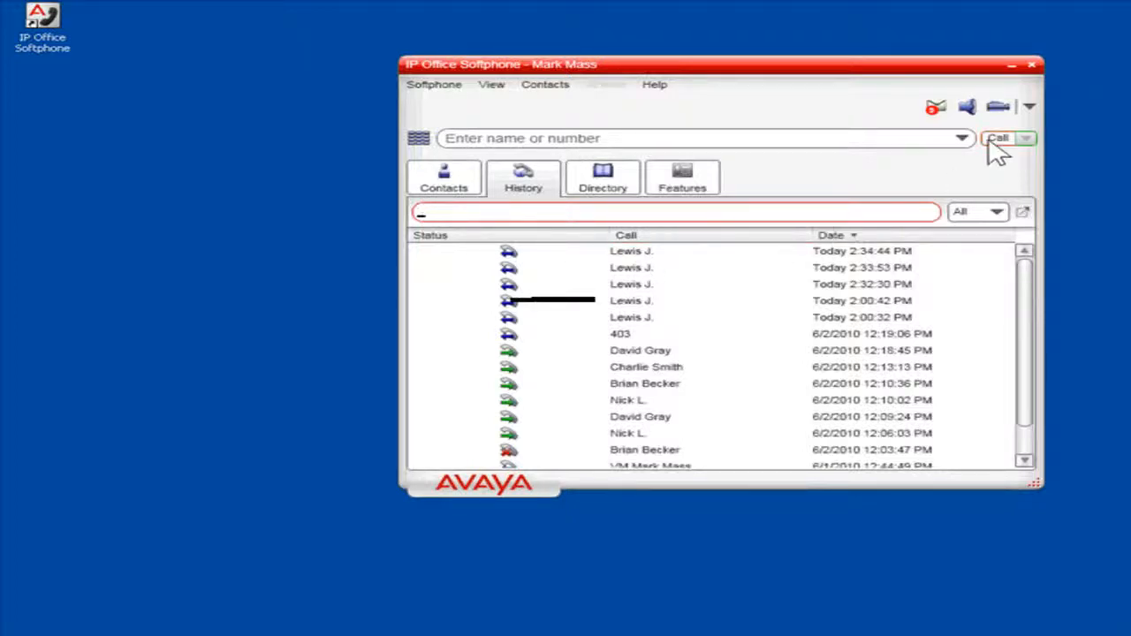
mouse_move(996, 106)
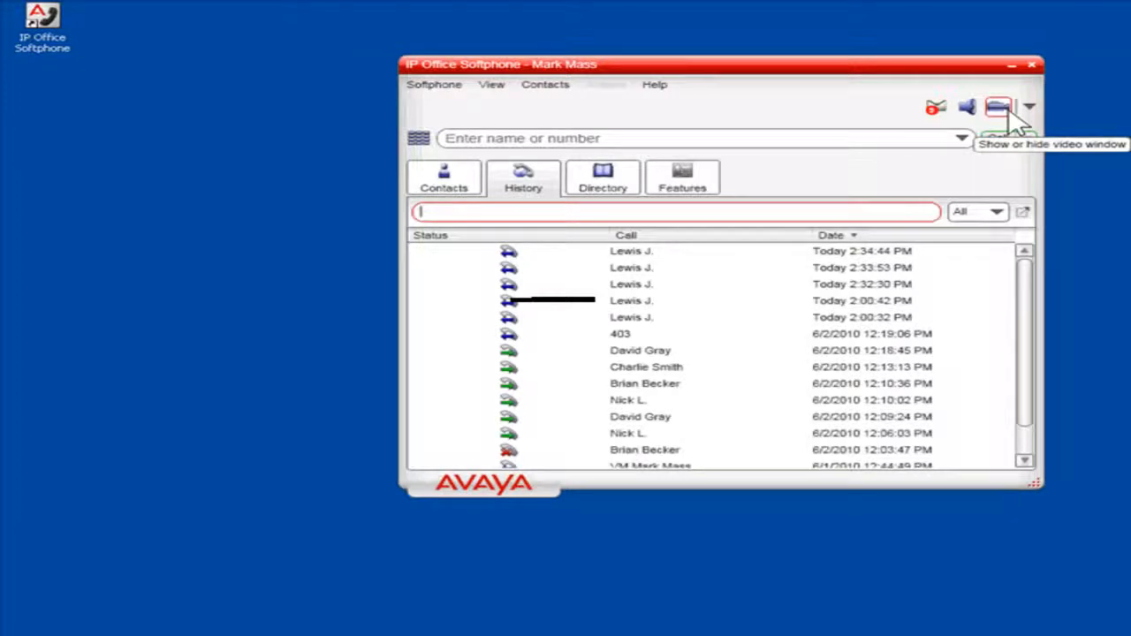
Show the separate video window displaying a contact's image beside the call history.
click(996, 106)
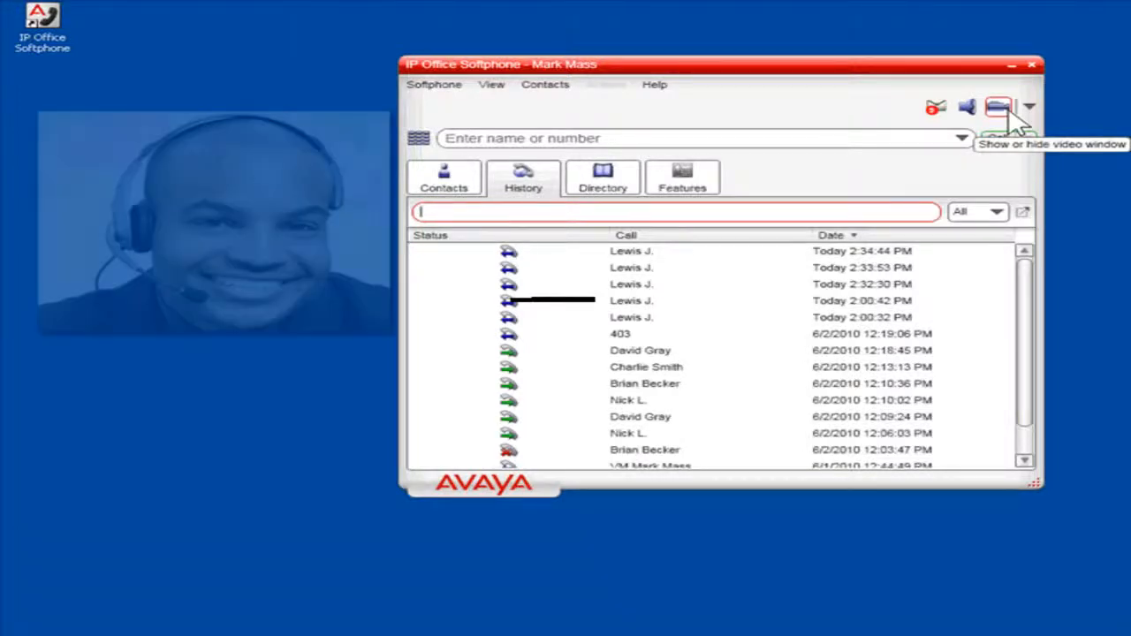
click(996, 108)
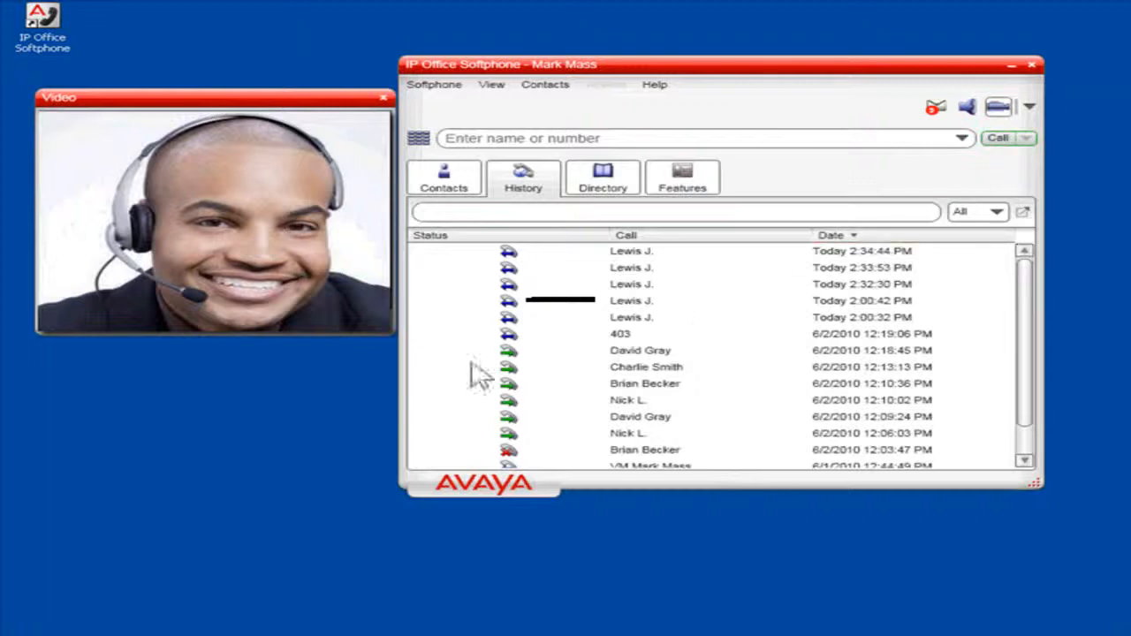
mouse_move(354, 371)
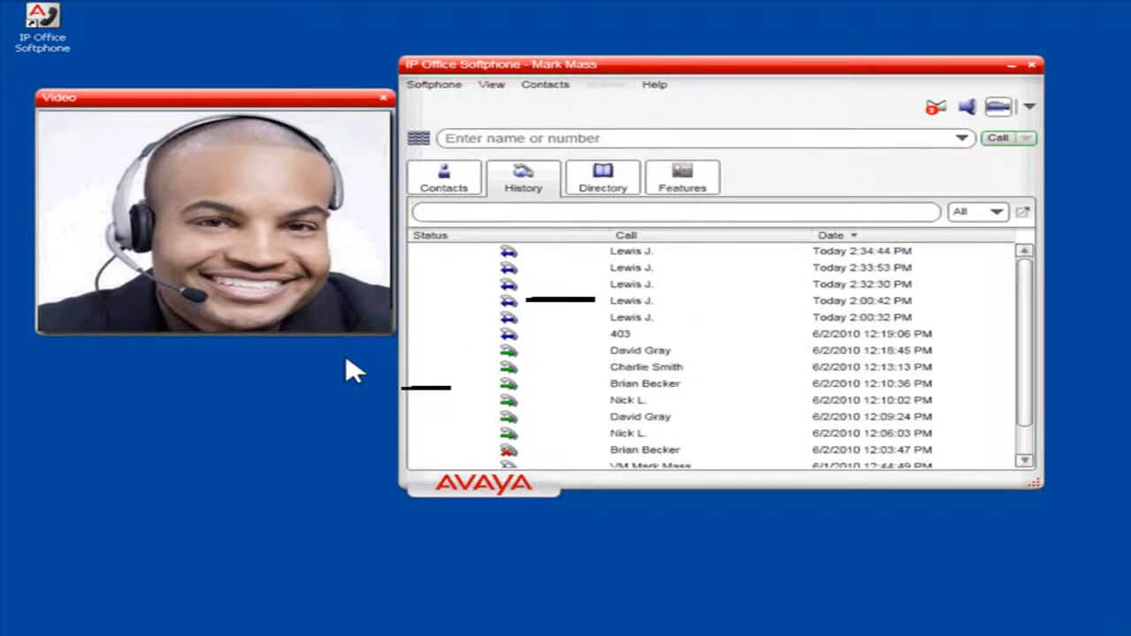